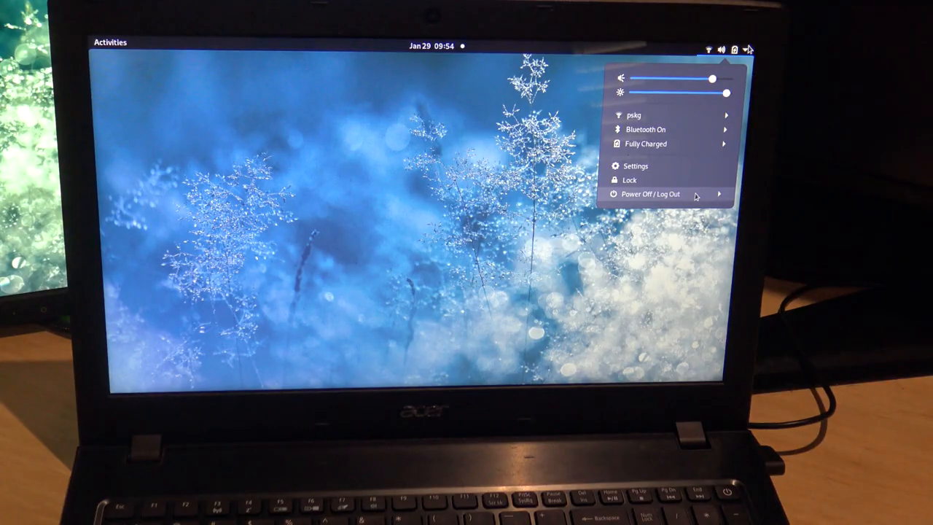
Step: Log out of the GNOME session via the system menu and confirm the log-out prompt
left_click(650, 194)
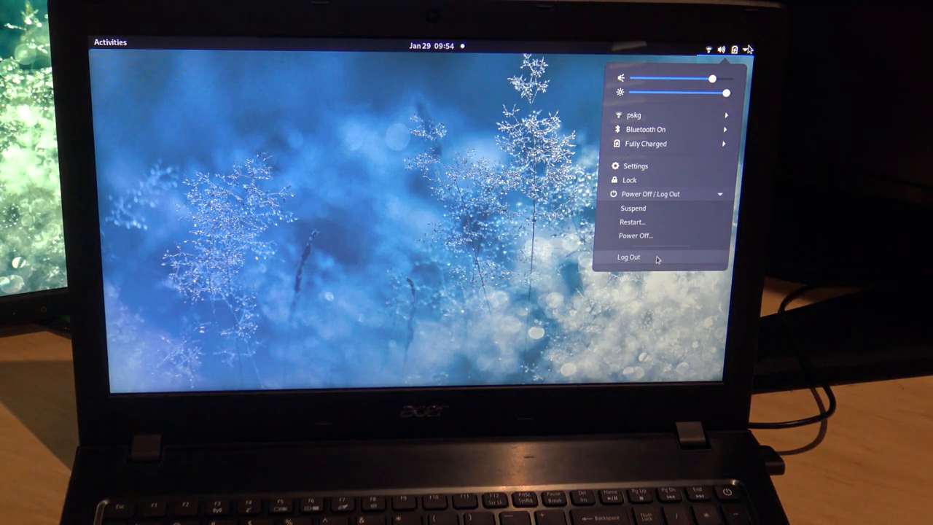
left_click(628, 257)
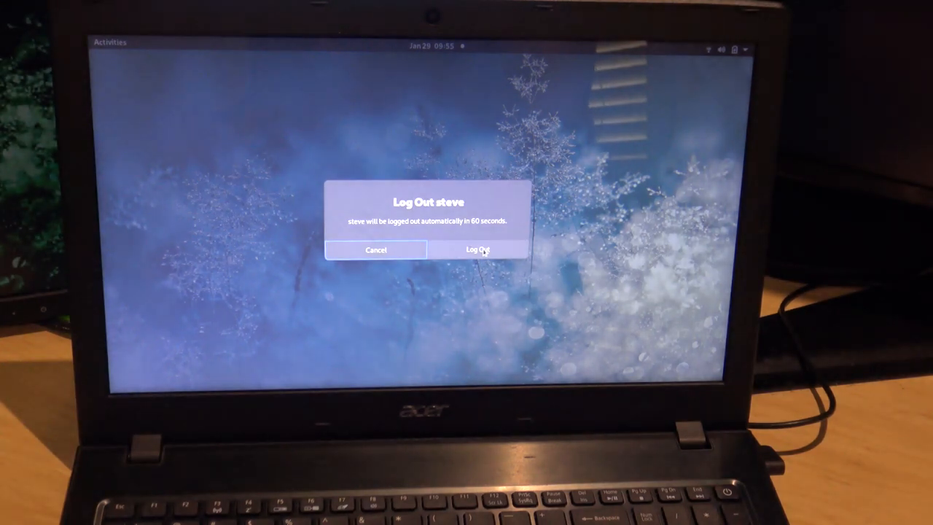
left_click(479, 249)
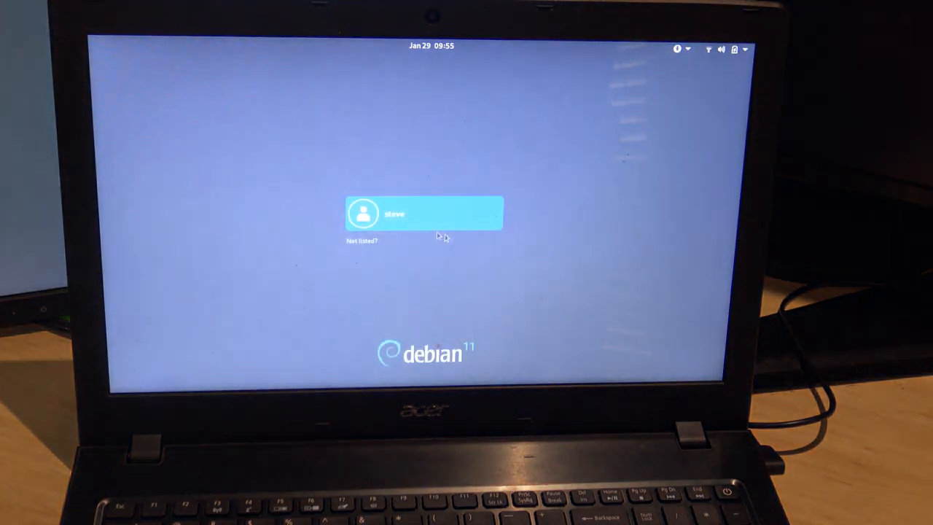
Step: Select the user account on the GDM screen and bring up the session-type chooser
left_click(426, 213)
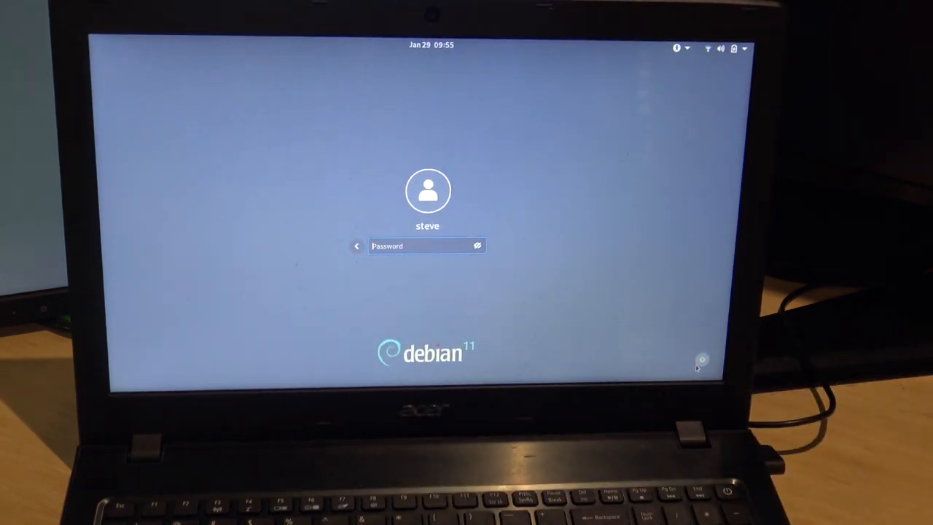
left_click(702, 359)
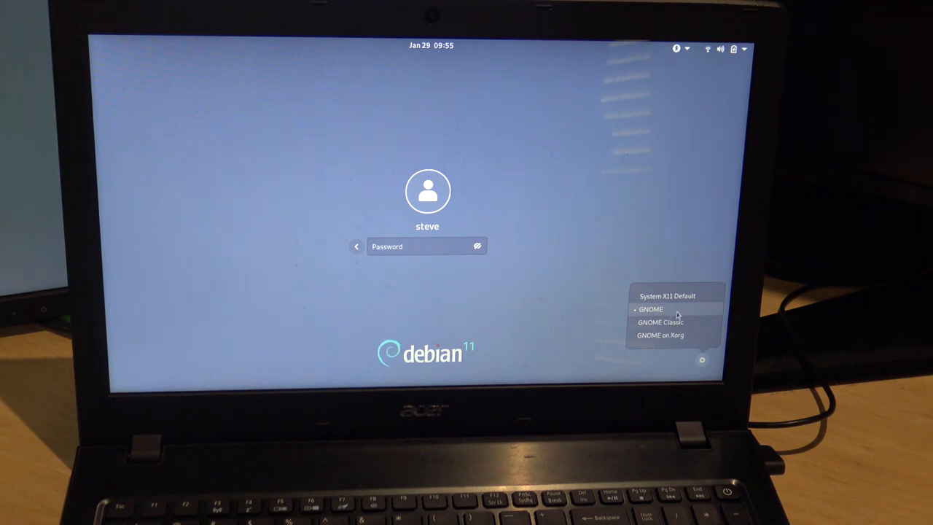
mouse_move(669, 340)
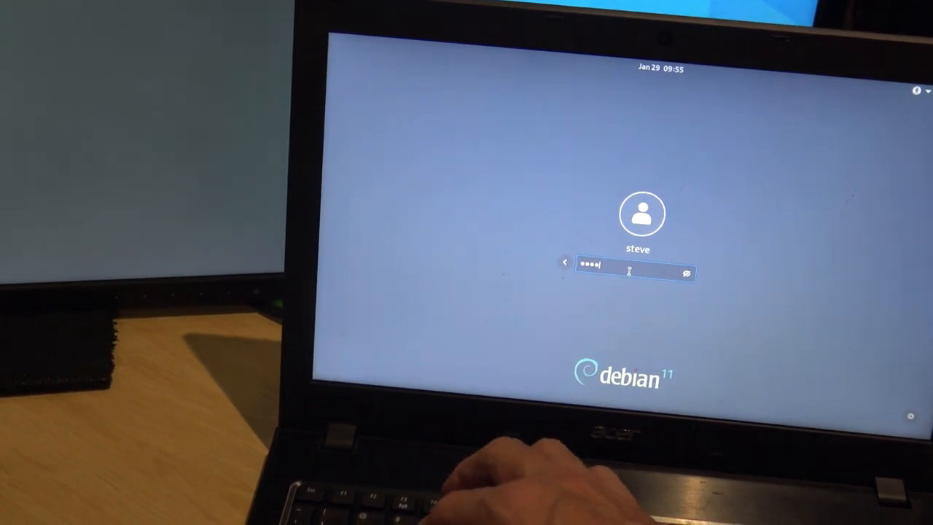
Step: Sign in under GNOME on Xorg and expand the Power Off / Log Out choices again
key("Return")
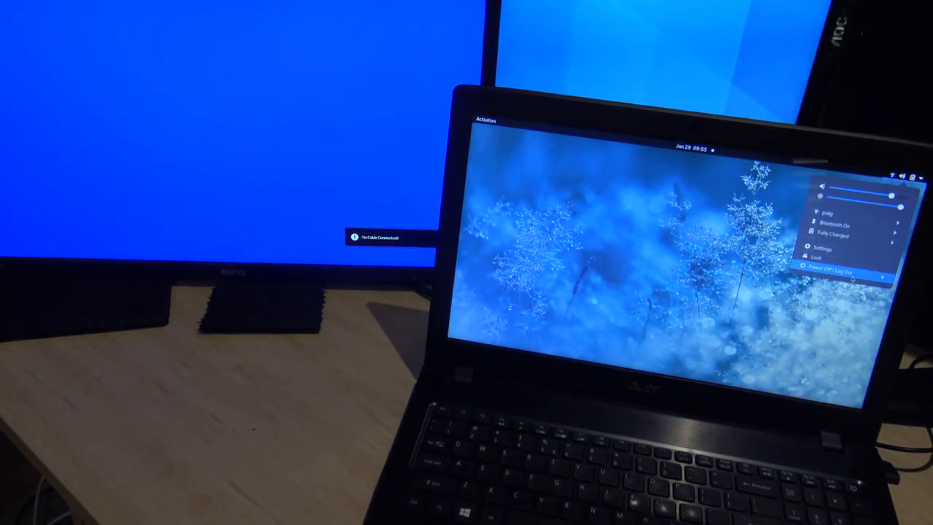
left_click(831, 269)
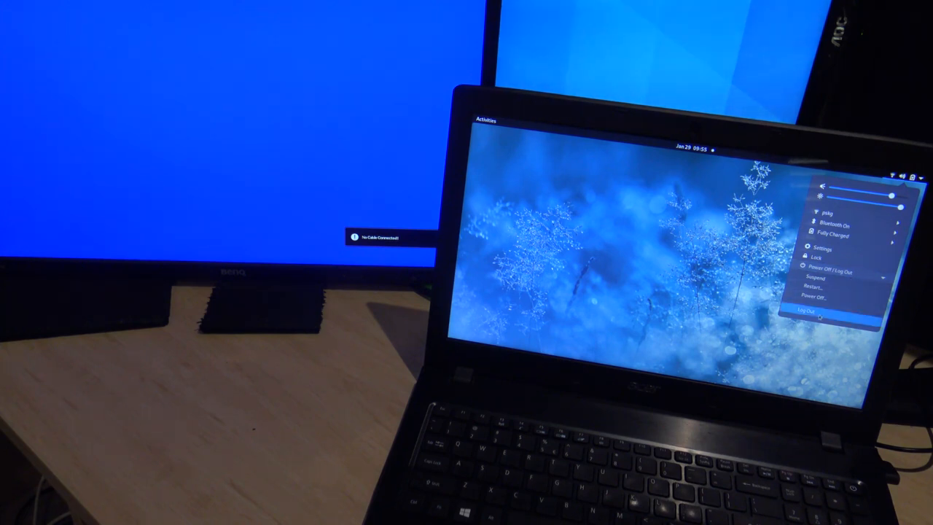